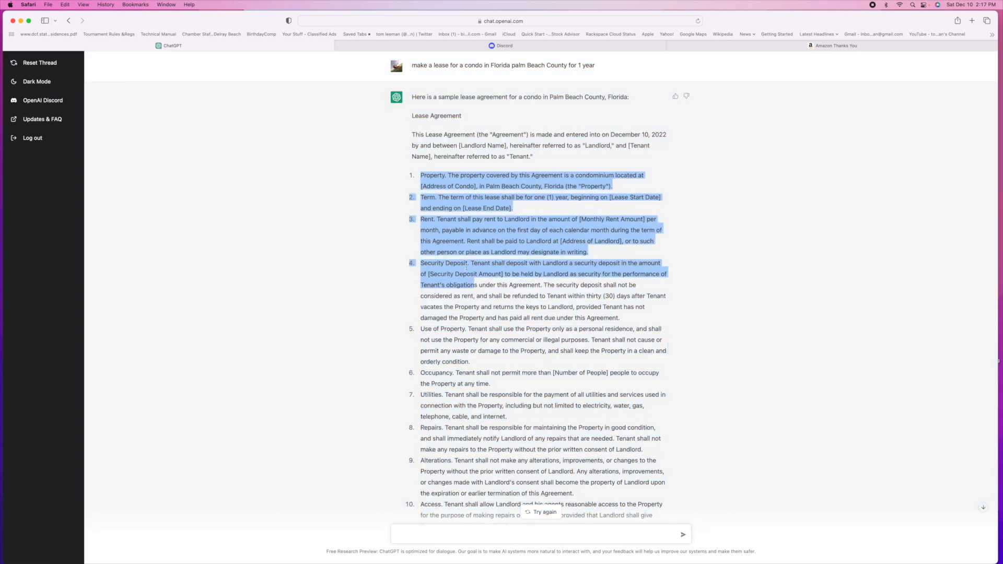
scroll(down, 3)
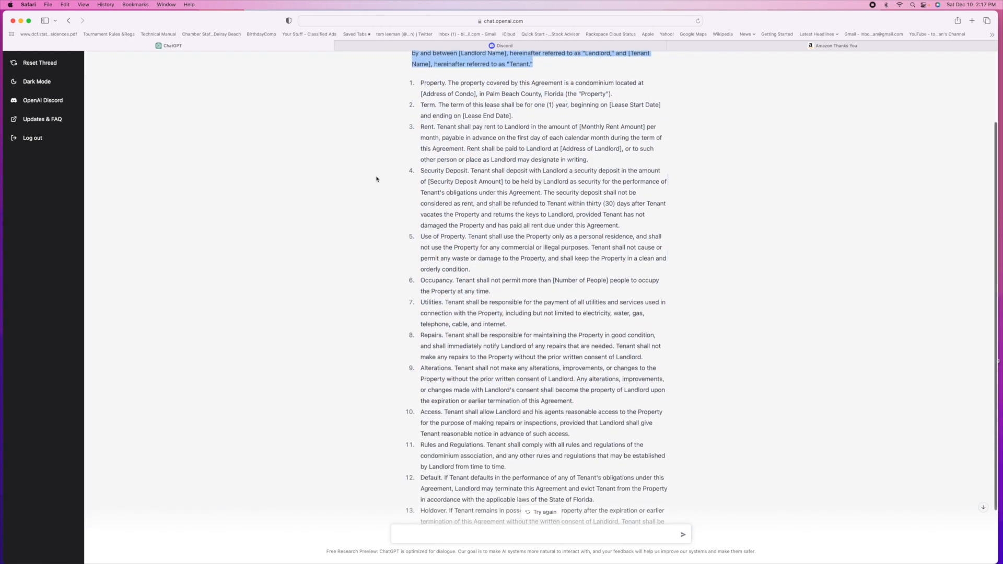
scroll(down, 3)
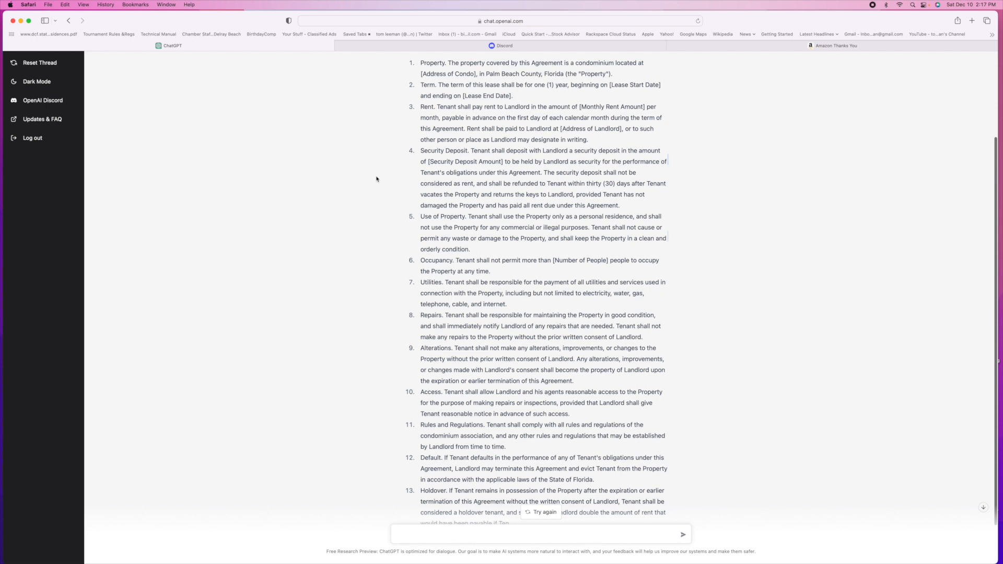
scroll(down, 3)
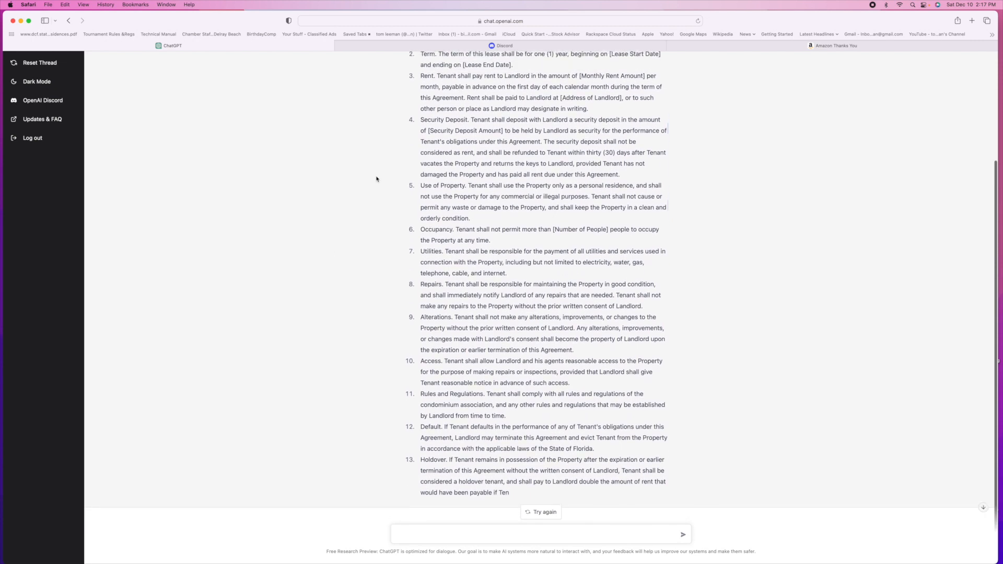
scroll(down, 3)
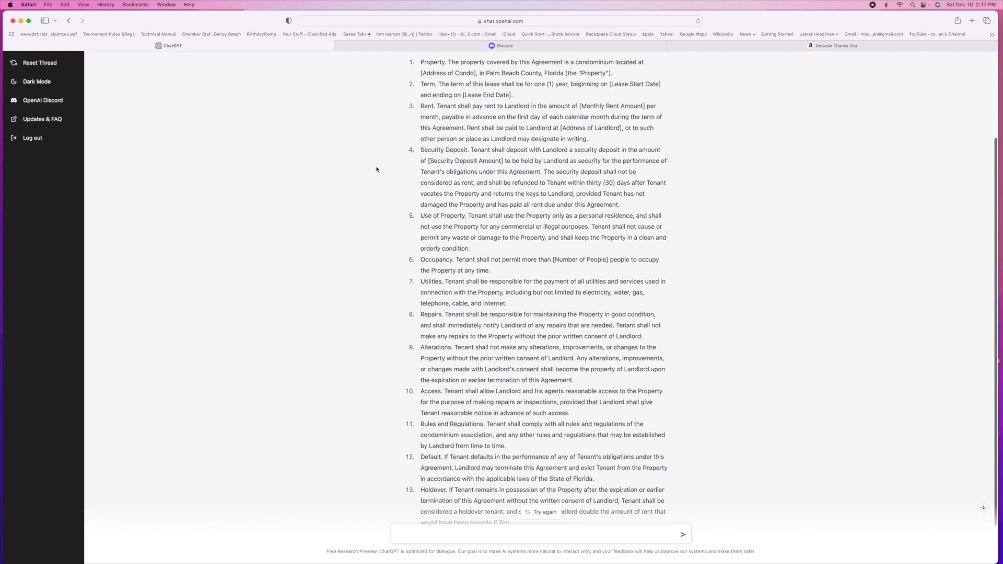
scroll(down, 3)
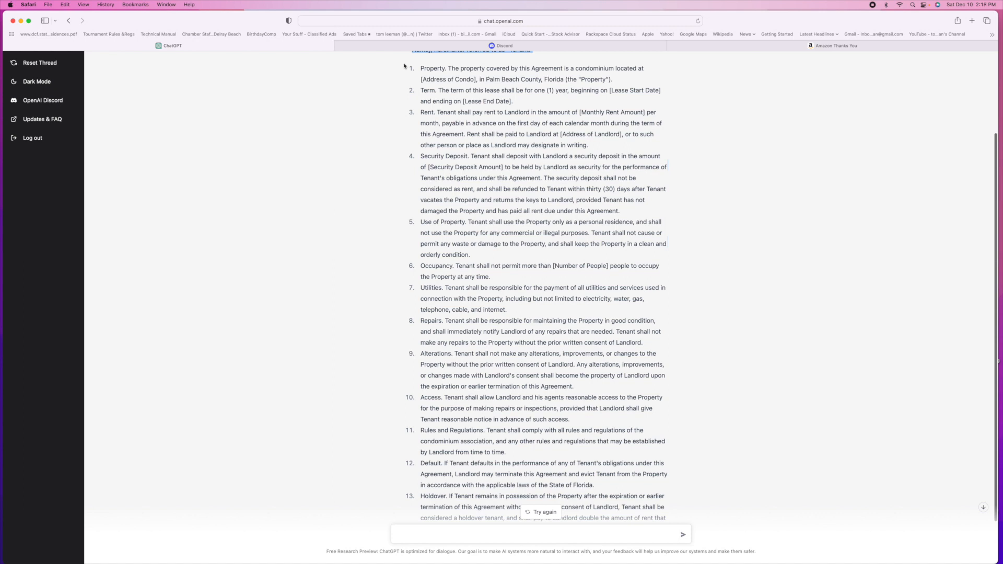